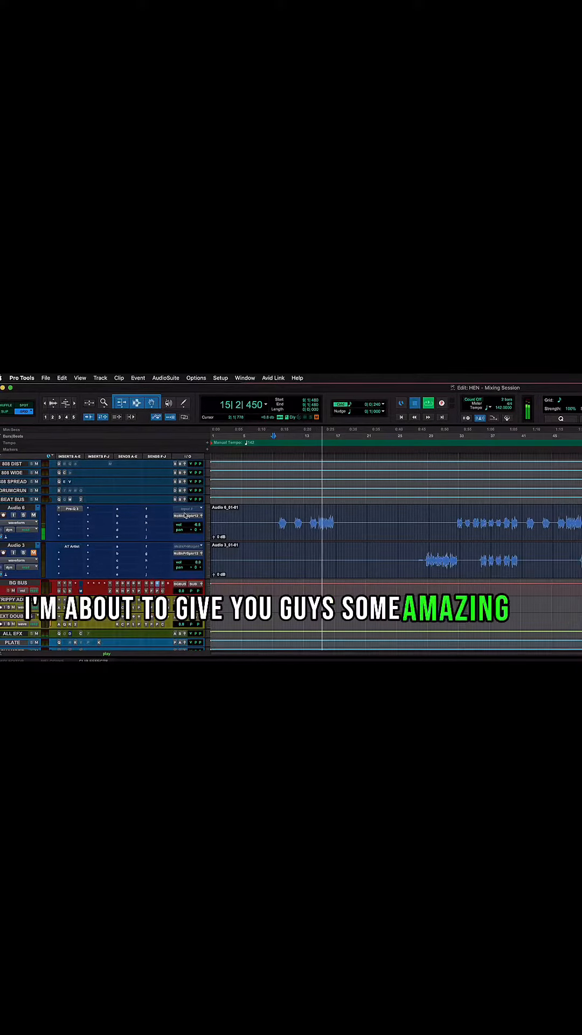
type("BG")
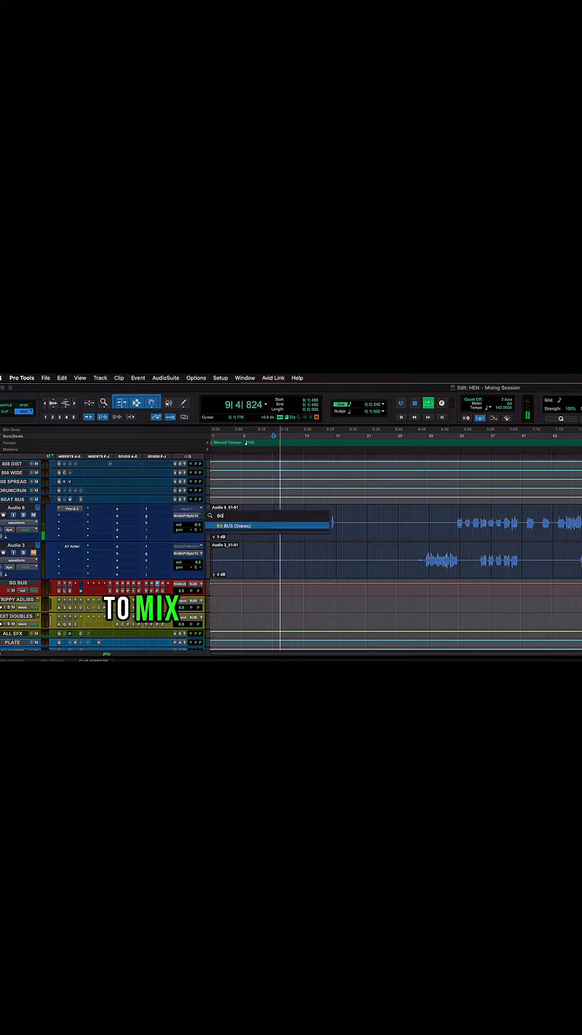